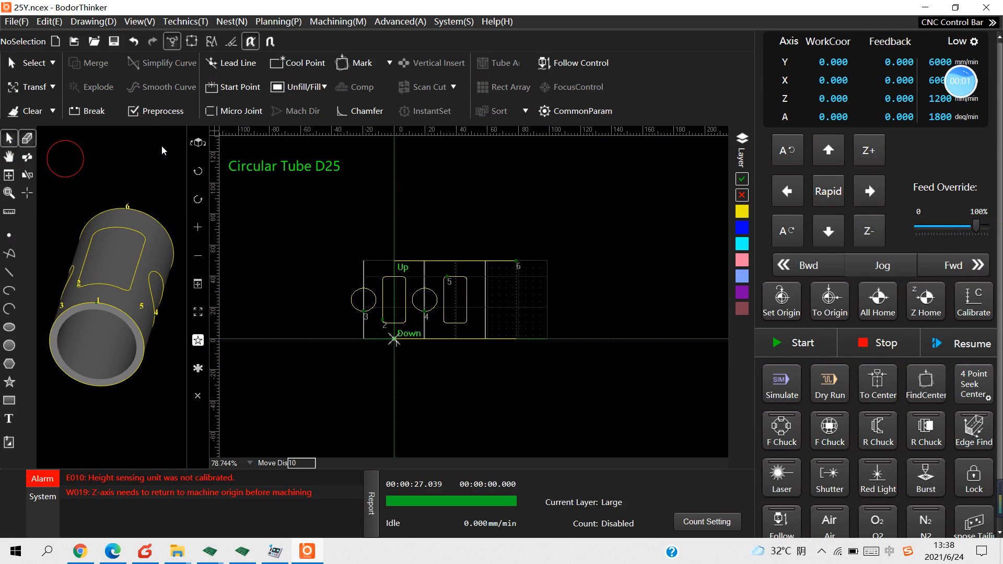
pyautogui.moveTo(121, 85)
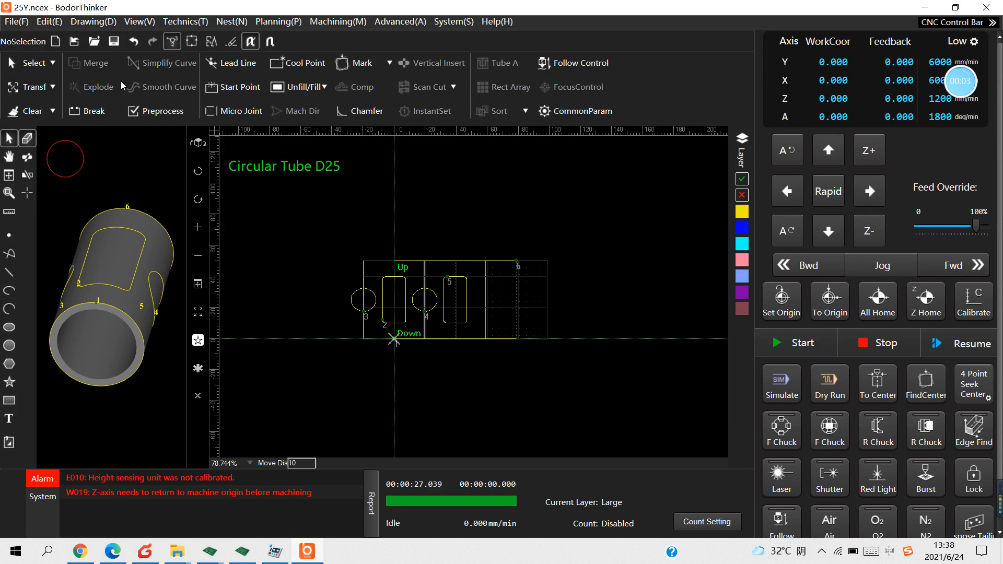
pyautogui.moveTo(134, 64)
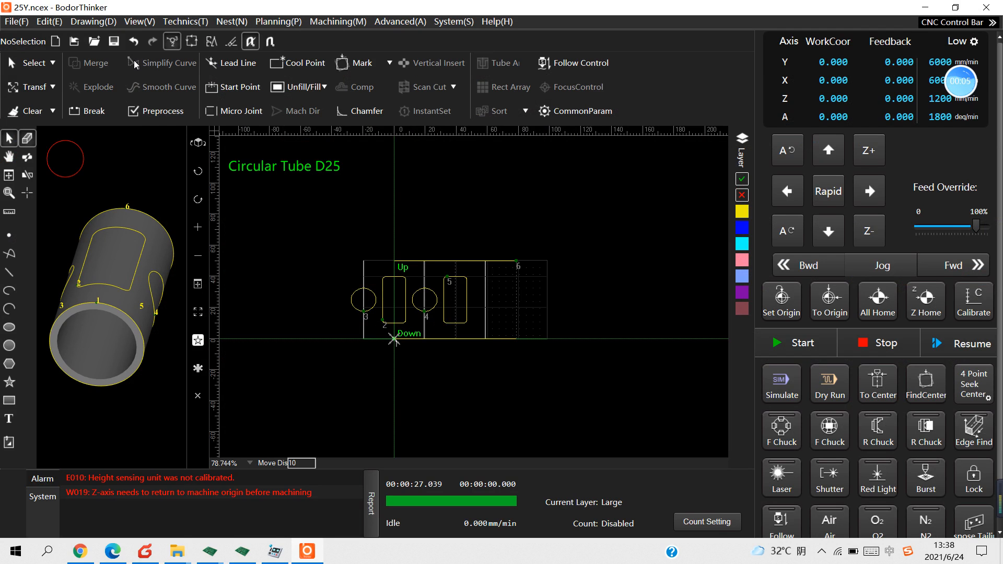
pyautogui.moveTo(94, 34)
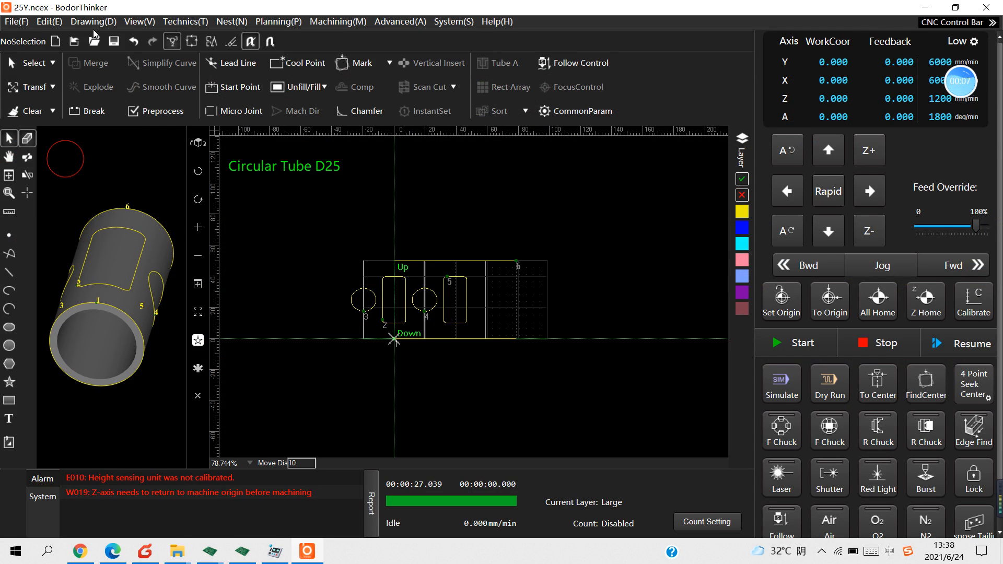
# Show the File menu commands over the open 25Y D25 circular tube drawing.
pyautogui.click(15, 20)
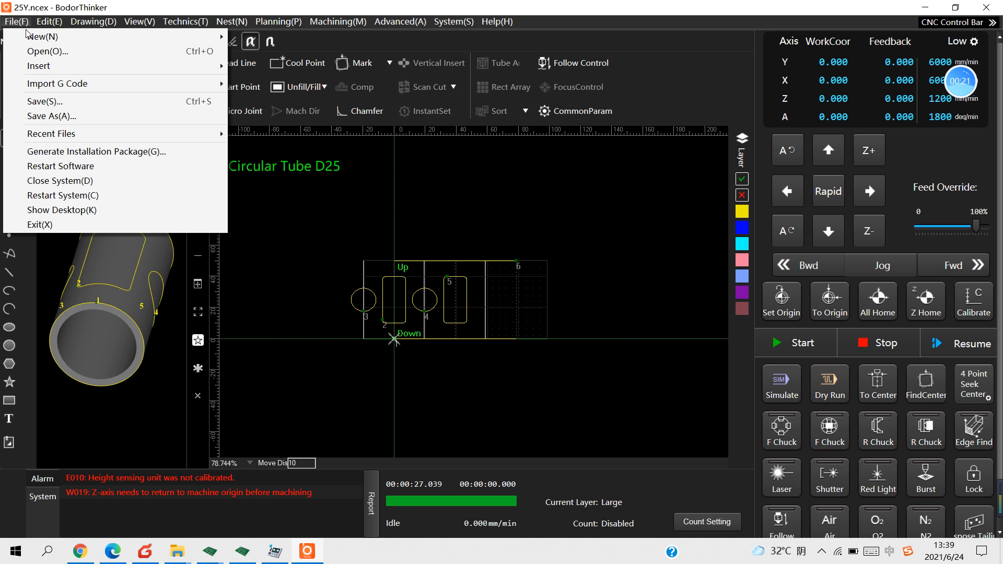
pyautogui.moveTo(43, 36)
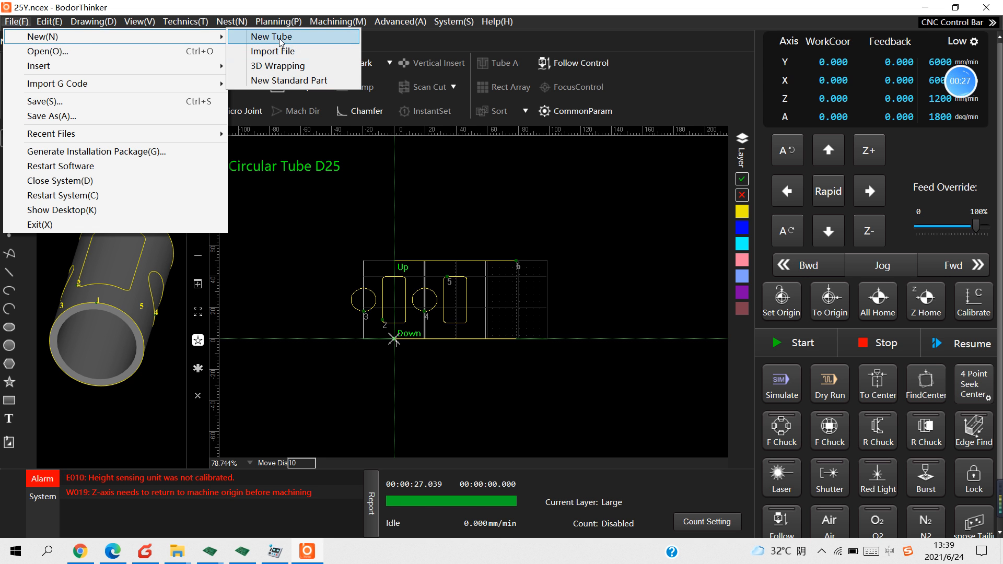
pyautogui.moveTo(274, 51)
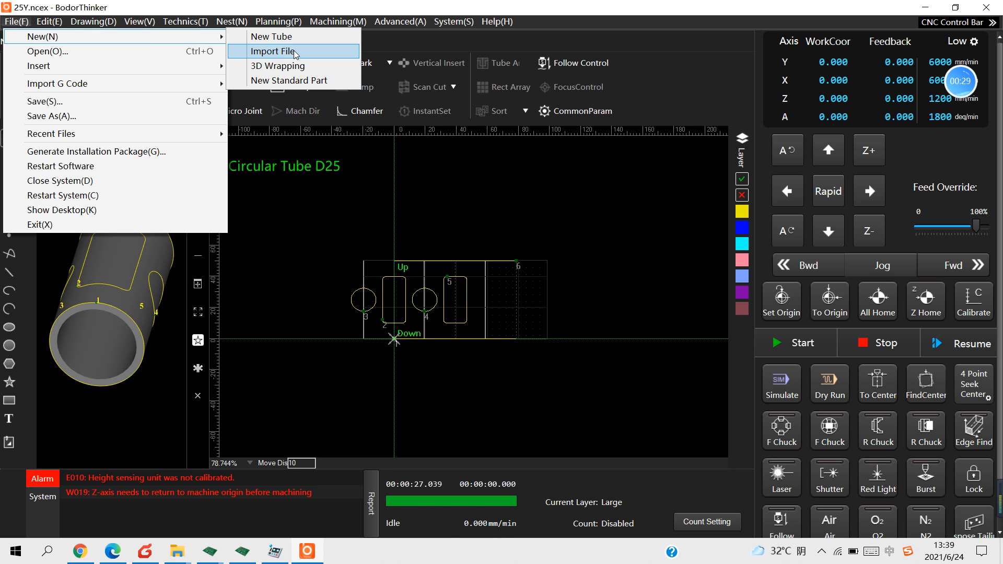
# Import the 25Y.IGS tube model with metric units and a chosen stretch direction.
pyautogui.click(273, 51)
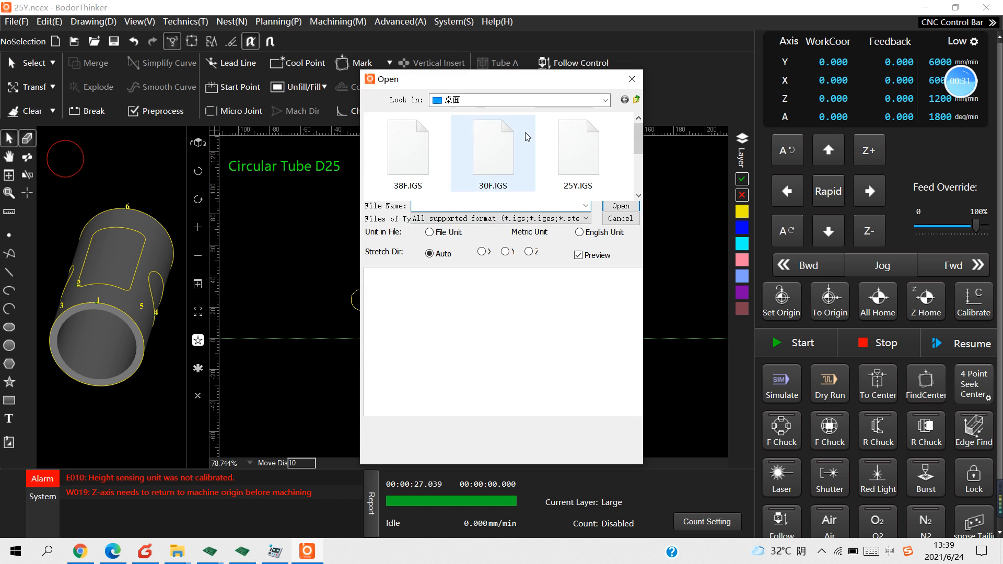
pyautogui.click(576, 148)
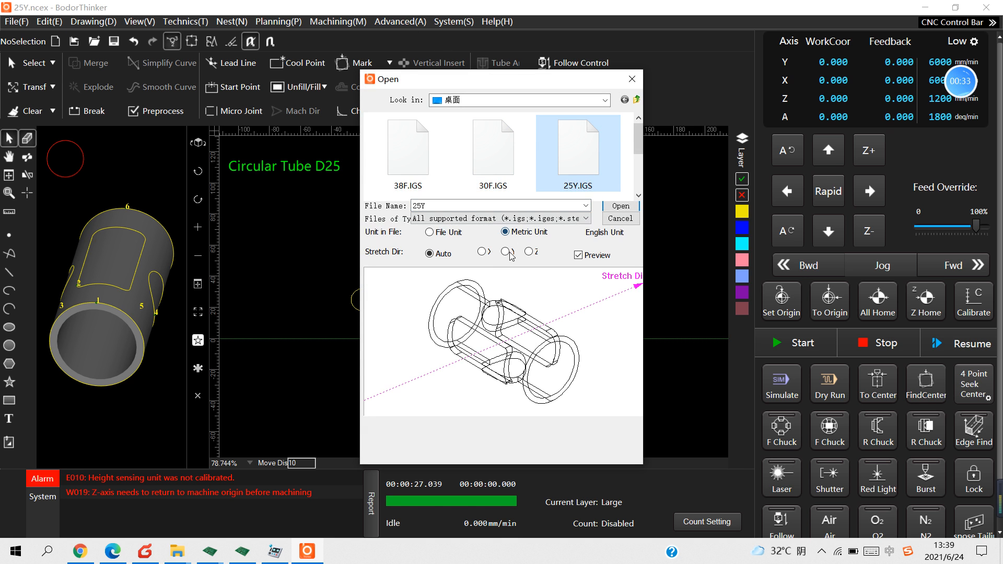
pyautogui.click(479, 251)
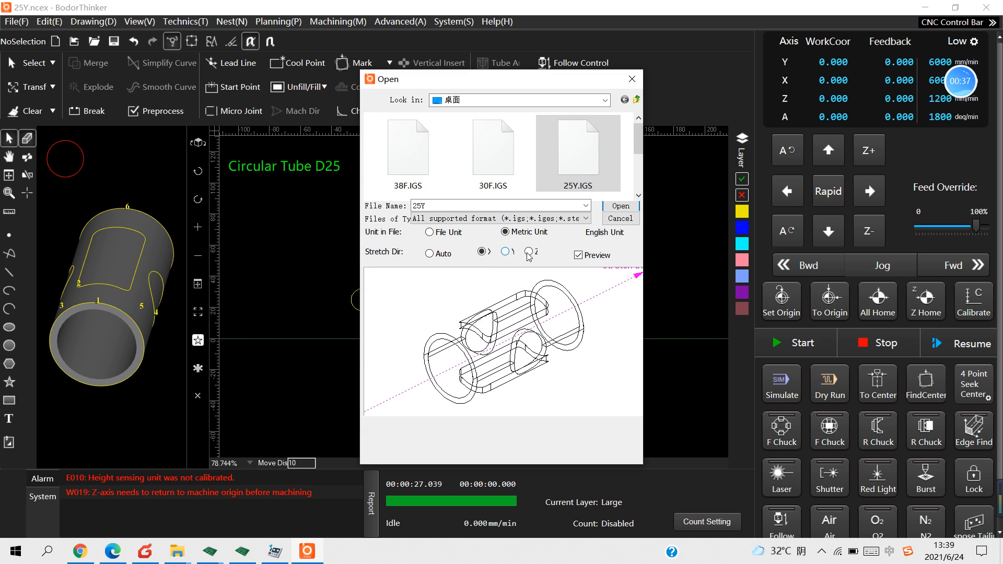
pyautogui.click(527, 252)
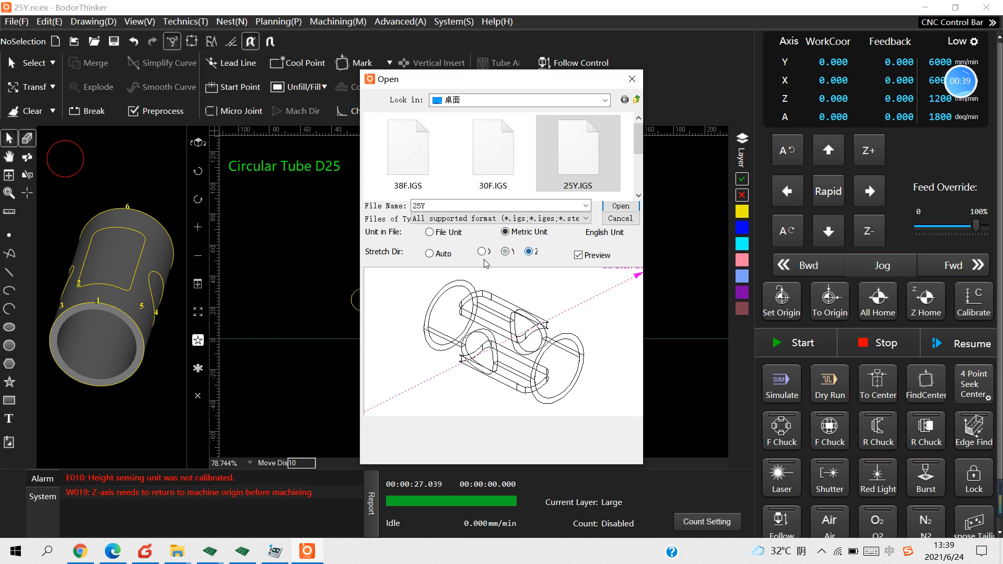
pyautogui.click(484, 252)
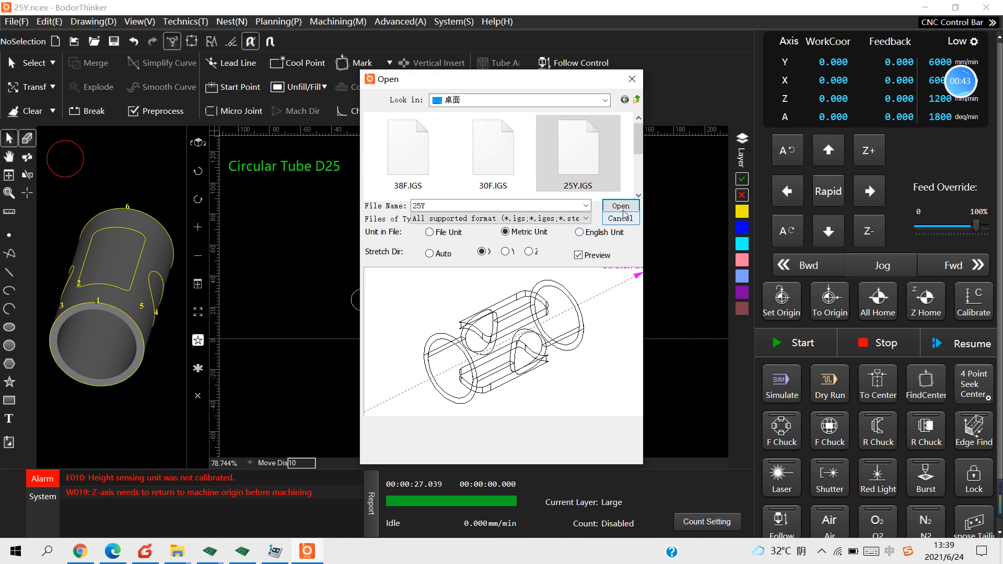
pyautogui.click(619, 207)
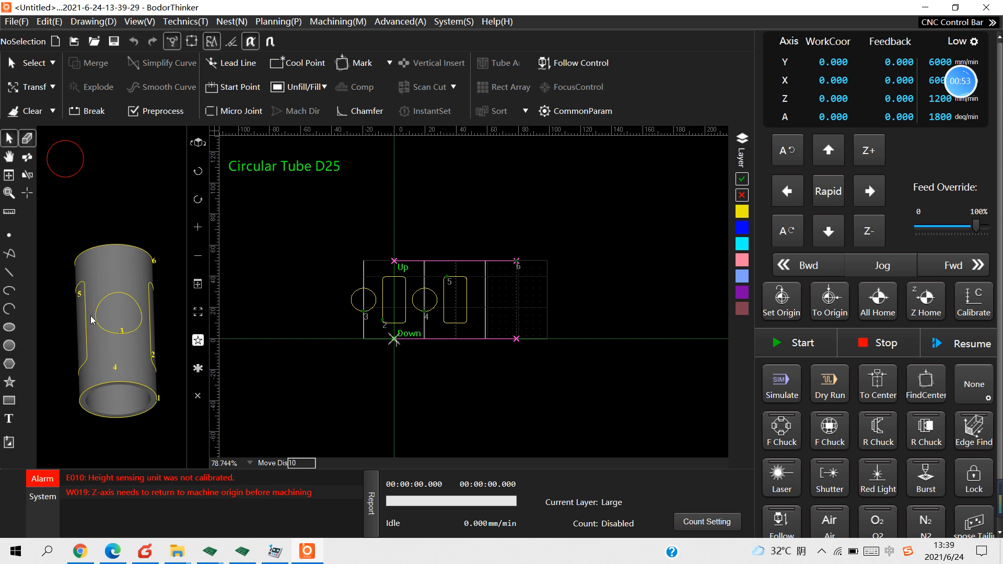
# Select all six tube contours, toggle a View display option, and reach the lead-in/lead-out settings.
pyautogui.scroll(3)
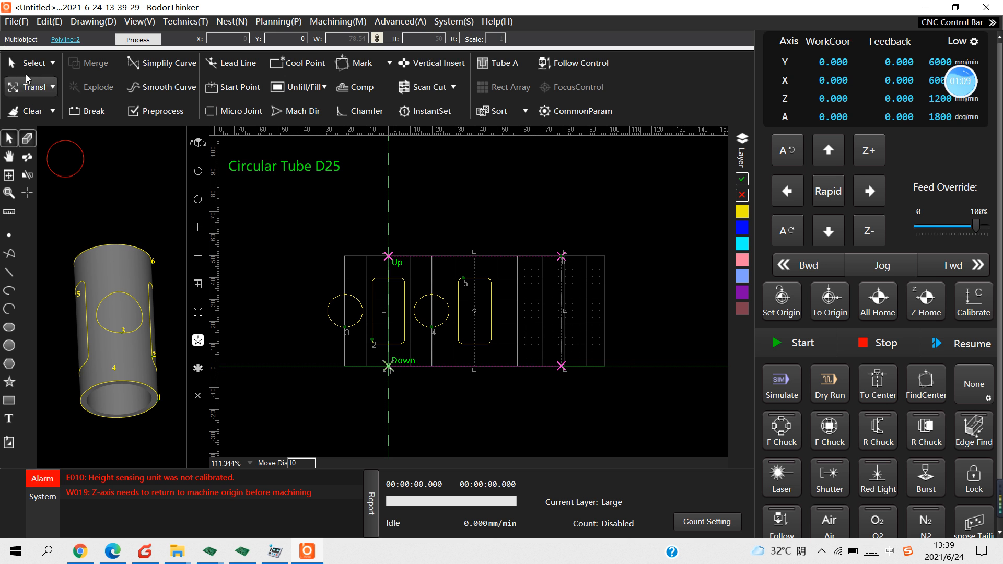
pyautogui.click(139, 20)
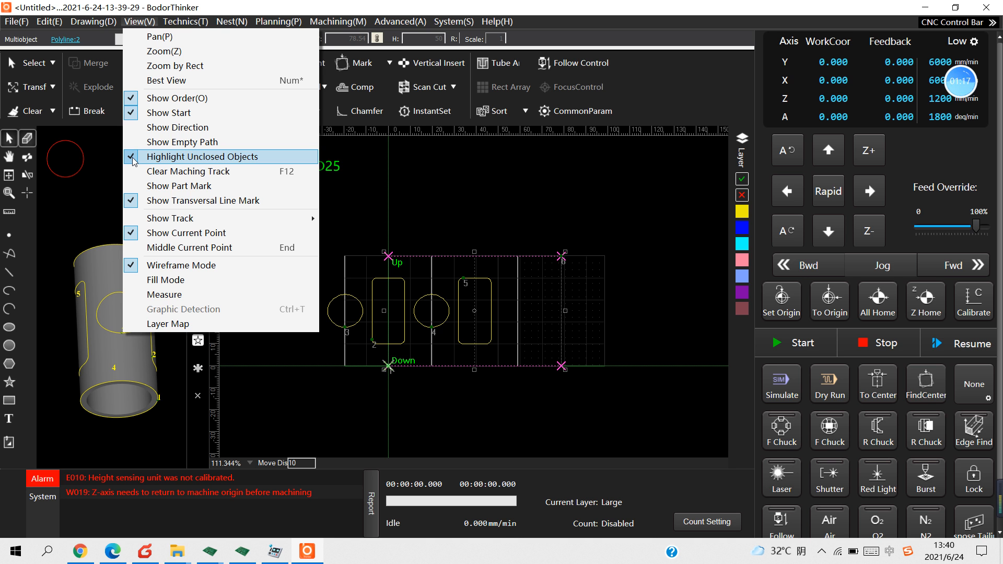
pyautogui.click(202, 157)
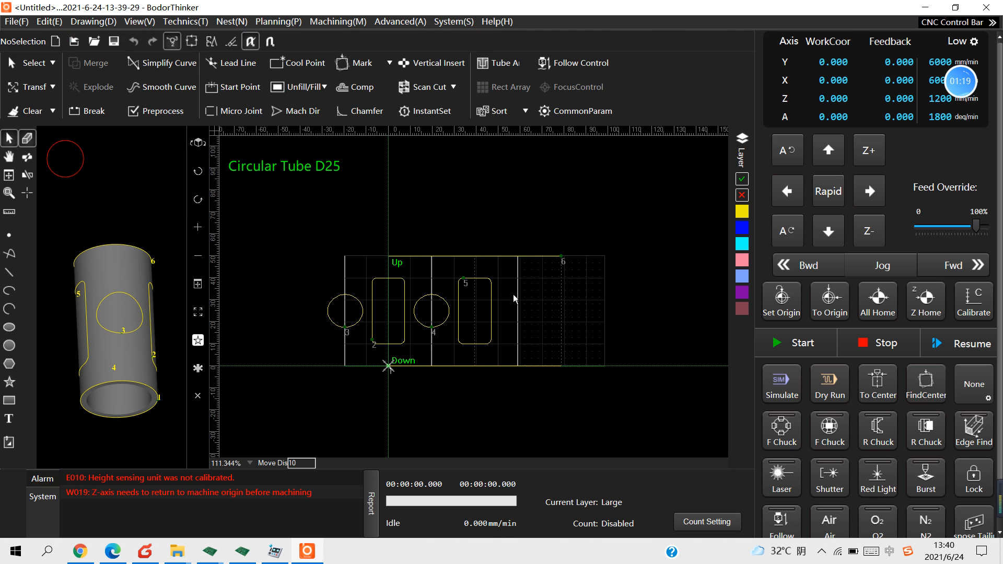
pyautogui.scroll(3)
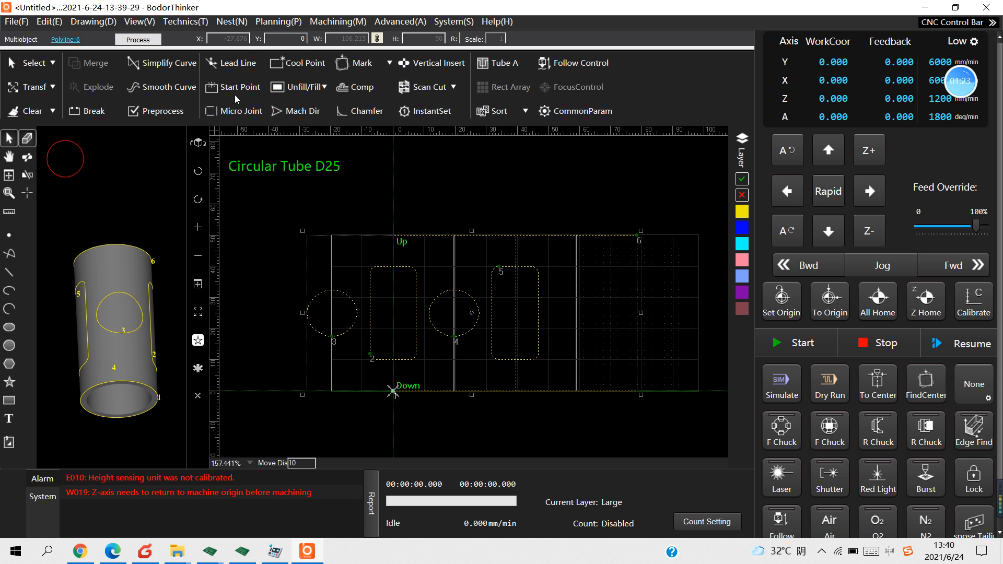
pyautogui.click(236, 63)
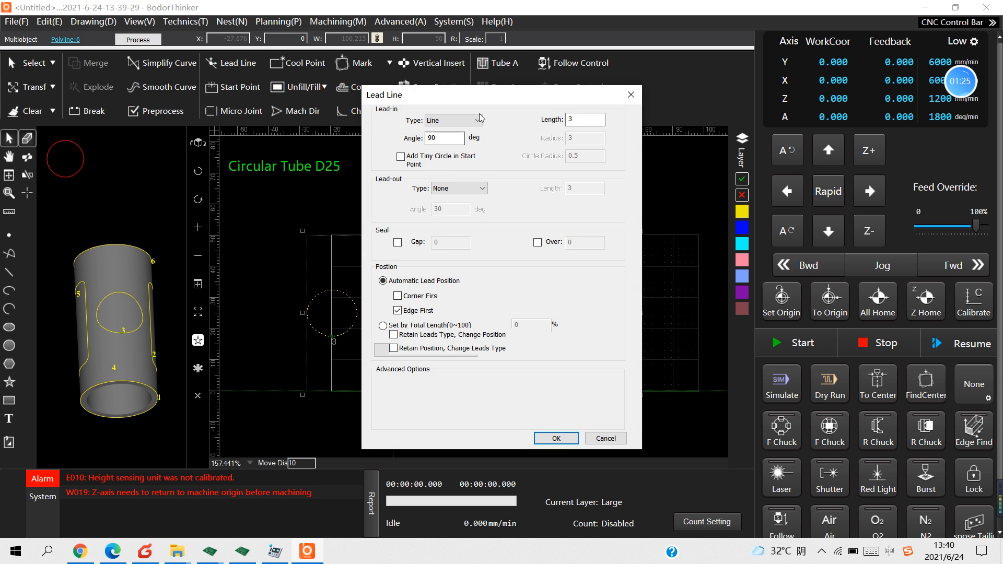
# Apply line lead-ins of length 3 at 90° with no lead-out, positioned edge-first.
pyautogui.click(453, 120)
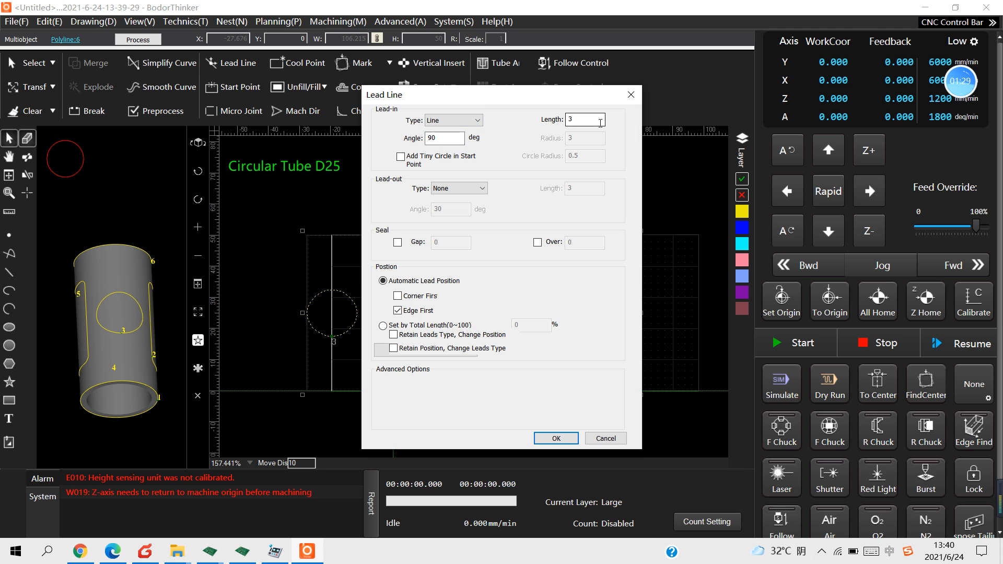
pyautogui.tripleClick(581, 119)
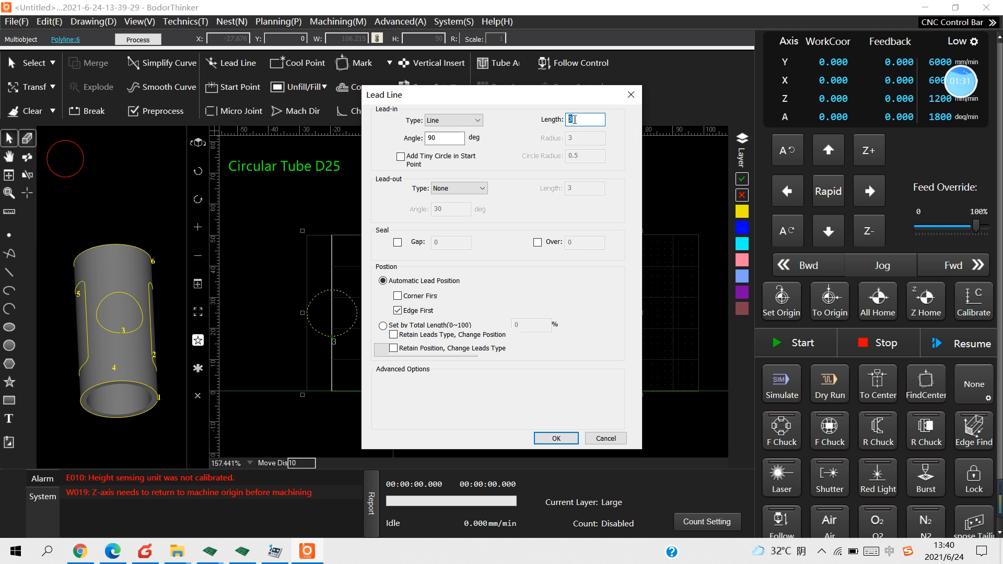
pyautogui.click(444, 138)
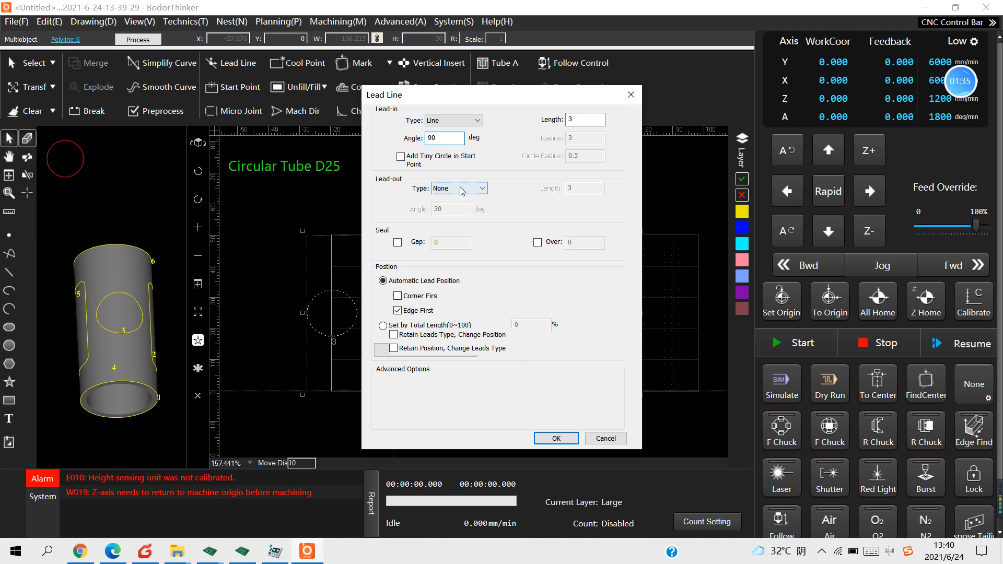
pyautogui.moveTo(466, 225)
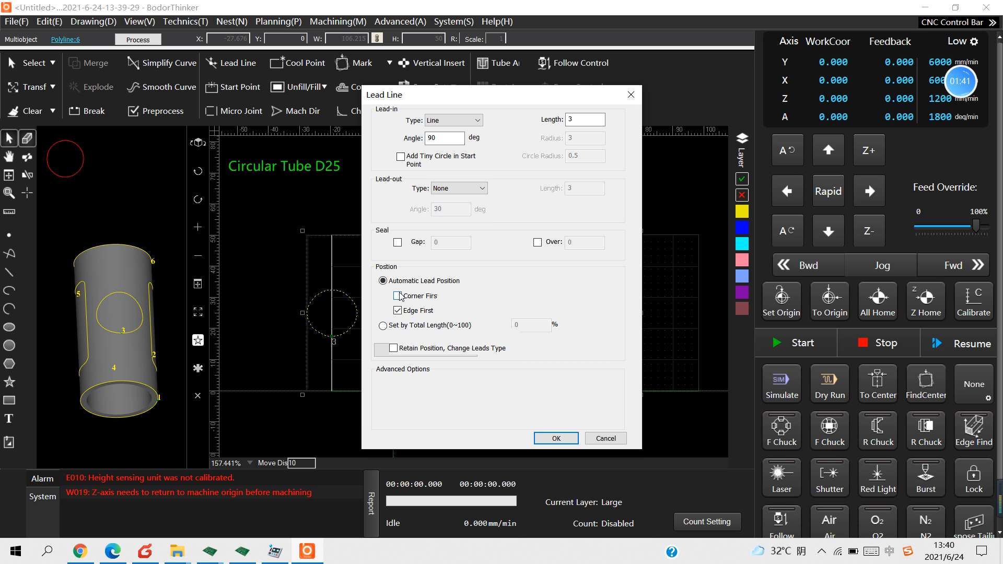
pyautogui.click(398, 296)
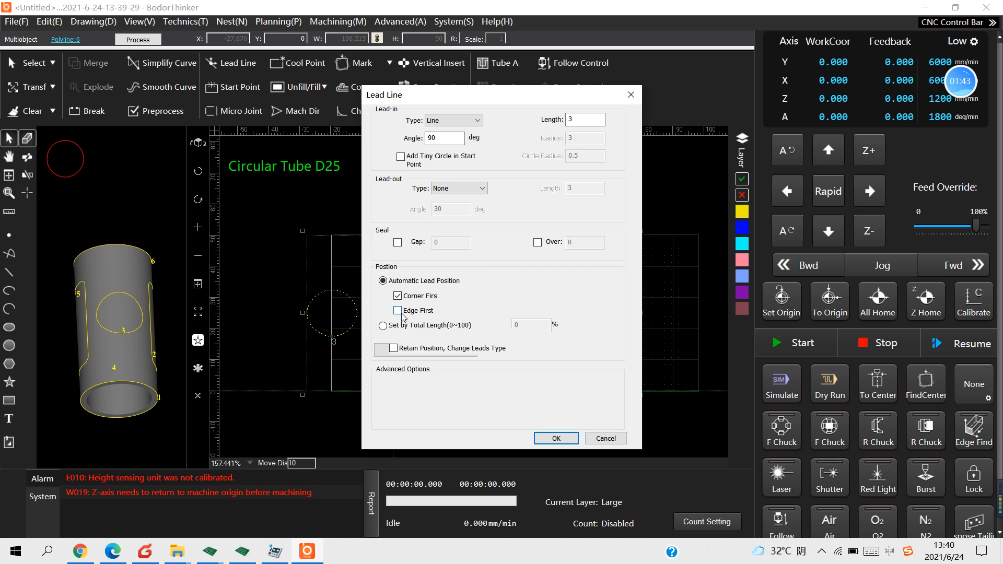
pyautogui.click(397, 310)
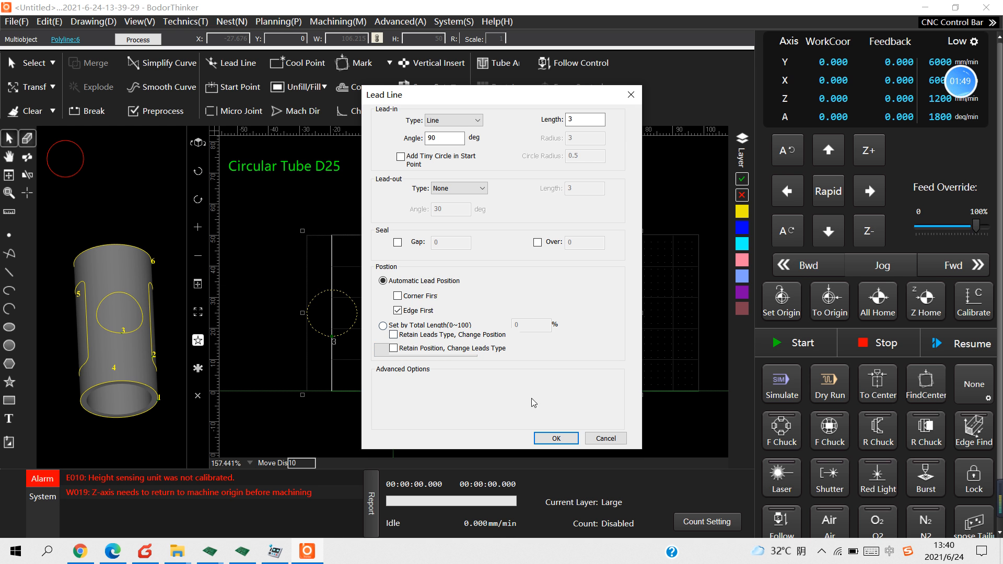
pyautogui.click(554, 438)
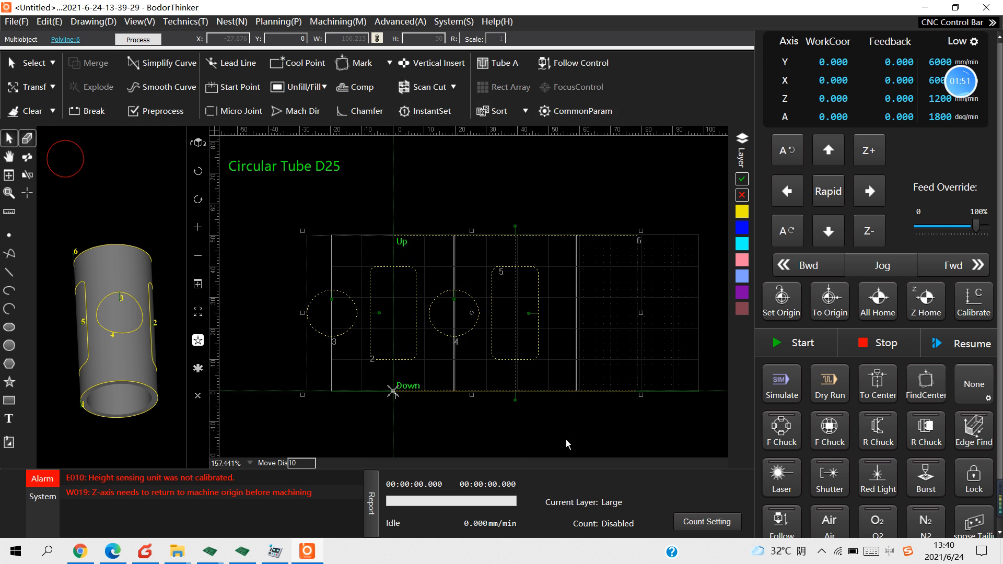
pyautogui.scroll(3)
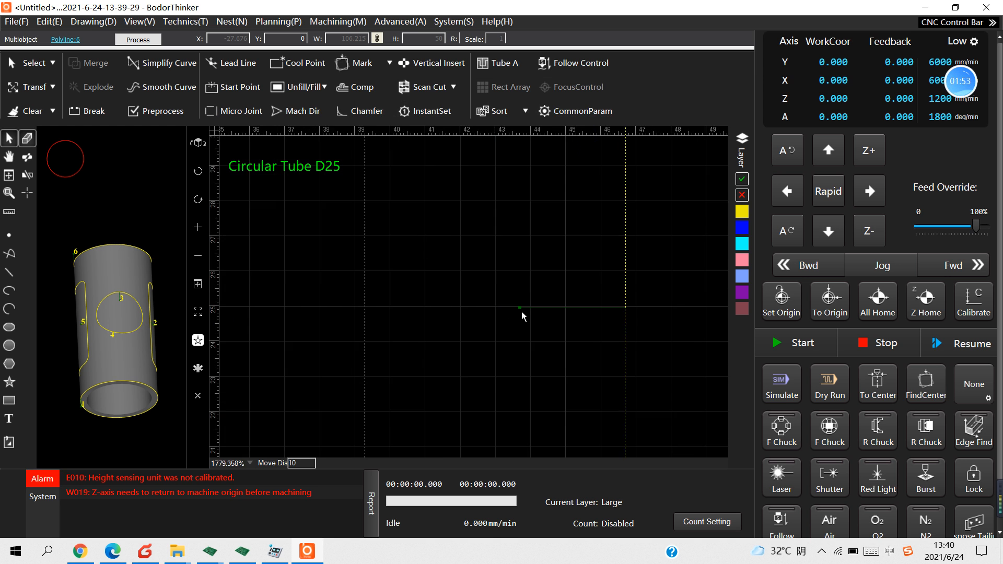
pyautogui.scroll(-3)
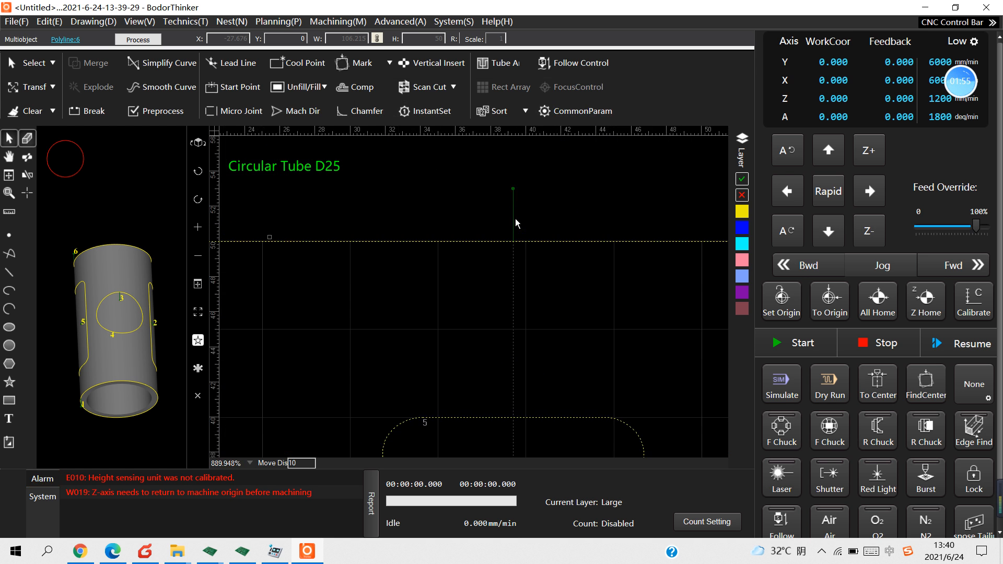
pyautogui.scroll(3)
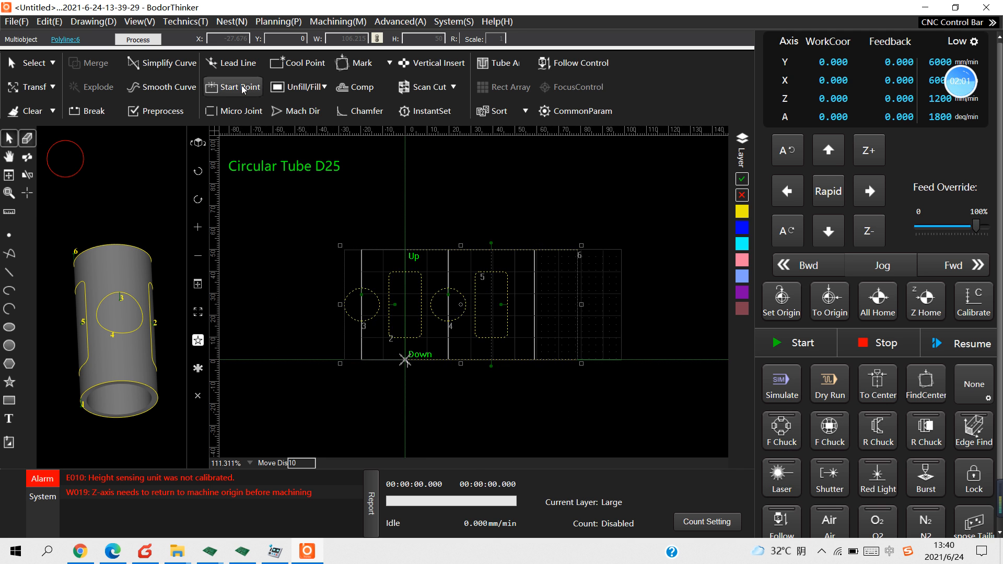
# Start placing new cutting start points on the hole and slot contours.
pyautogui.click(231, 63)
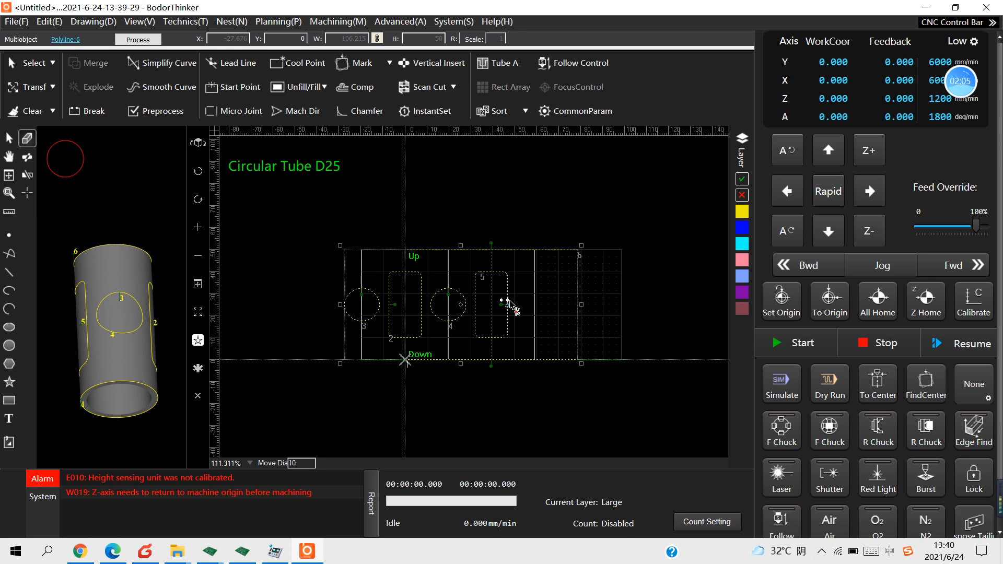
pyautogui.moveTo(461, 304)
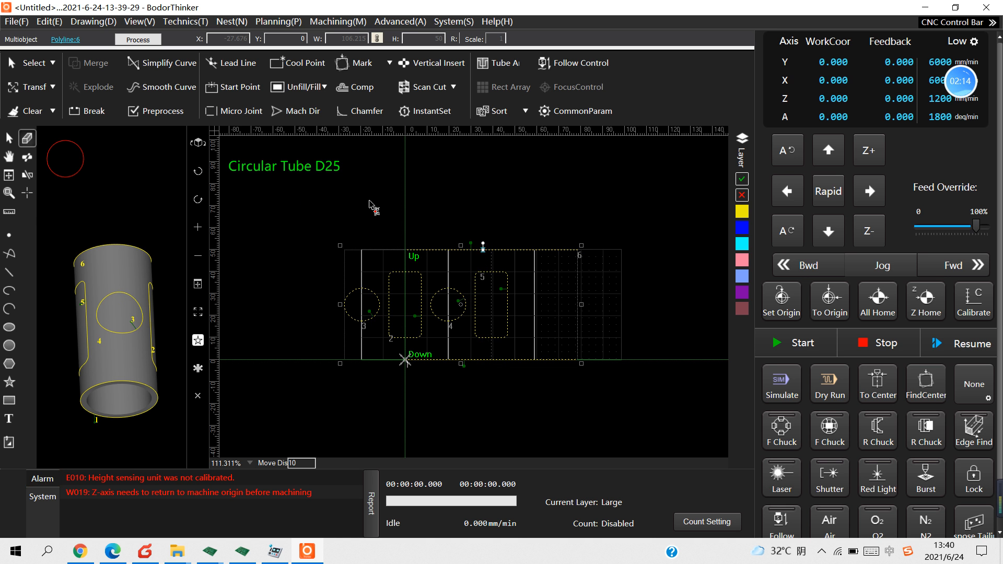
pyautogui.moveTo(320, 207)
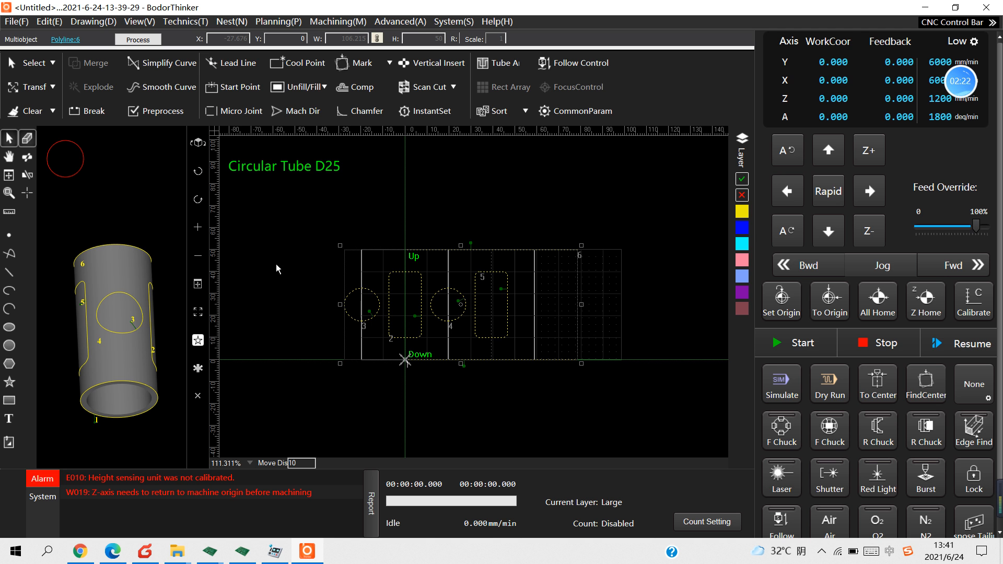
pyautogui.moveTo(125, 33)
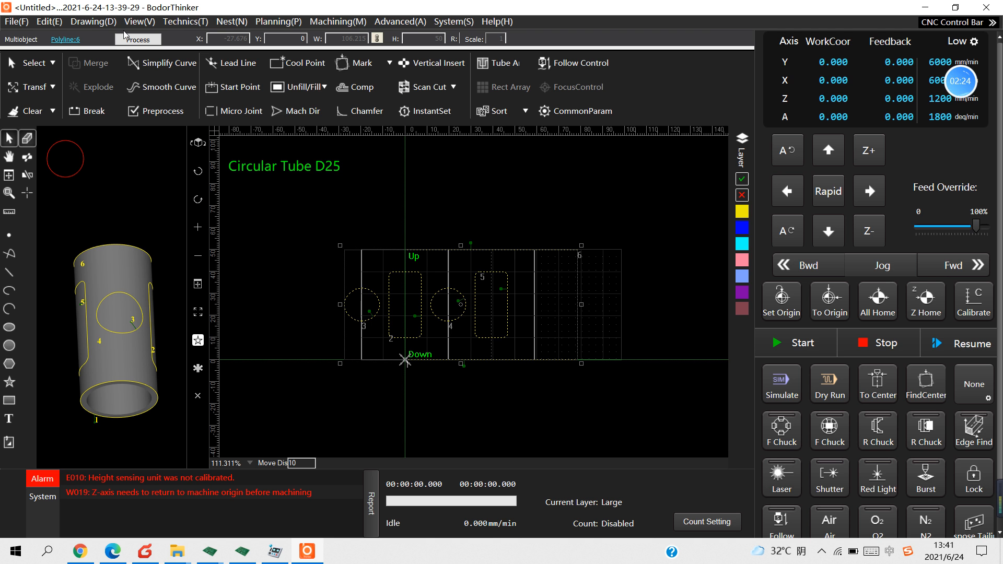
# Enable Show Direction so arrows appear along every cutting contour.
pyautogui.click(139, 21)
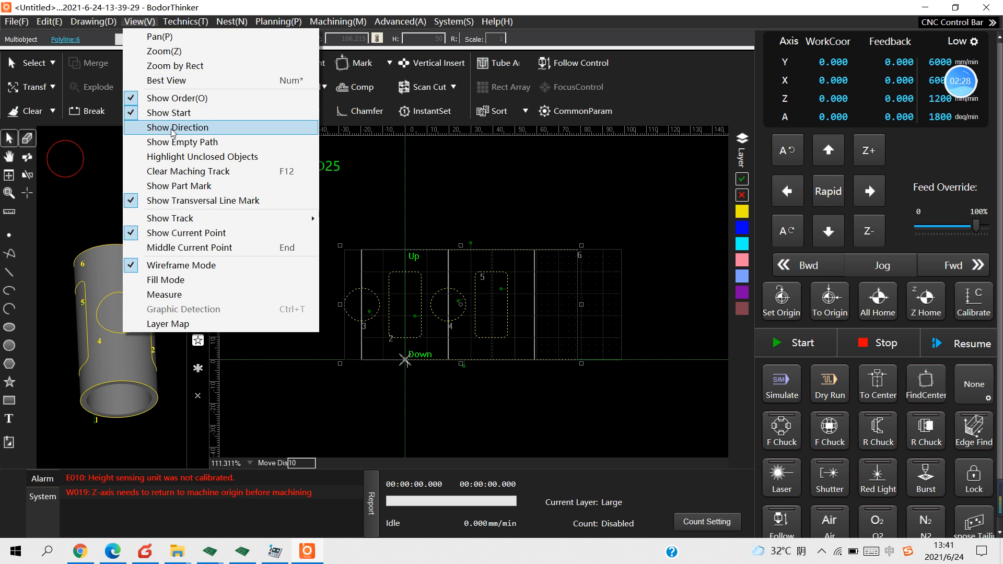
pyautogui.click(178, 128)
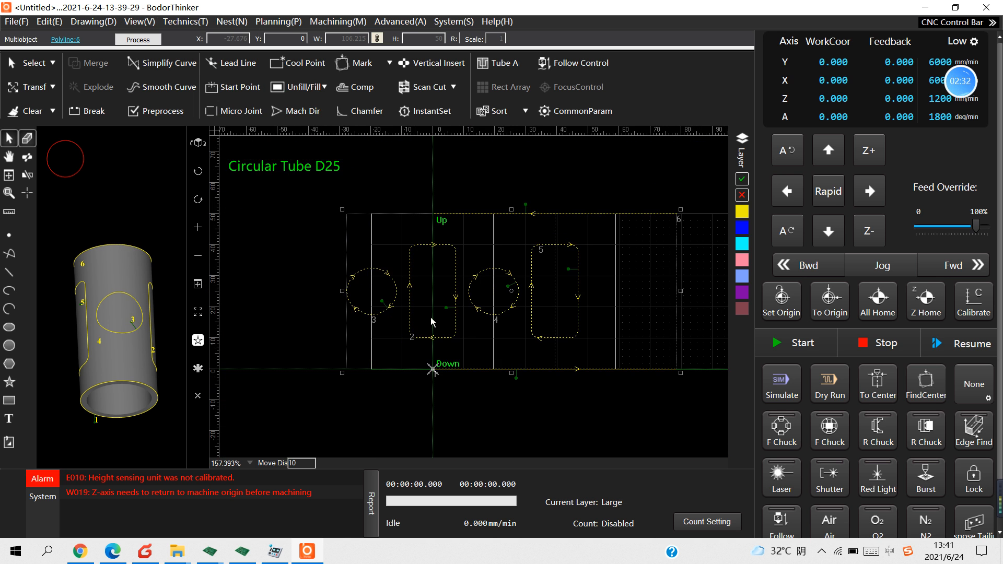
pyautogui.scroll(-3)
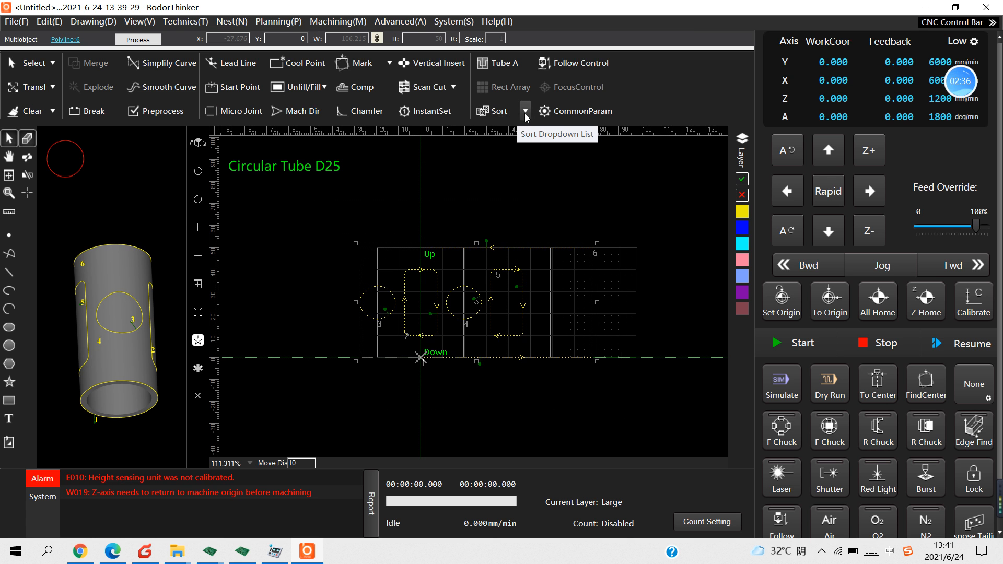
# Auto-sort the tube contours into a new cutting order via the Sort list.
pyautogui.click(525, 111)
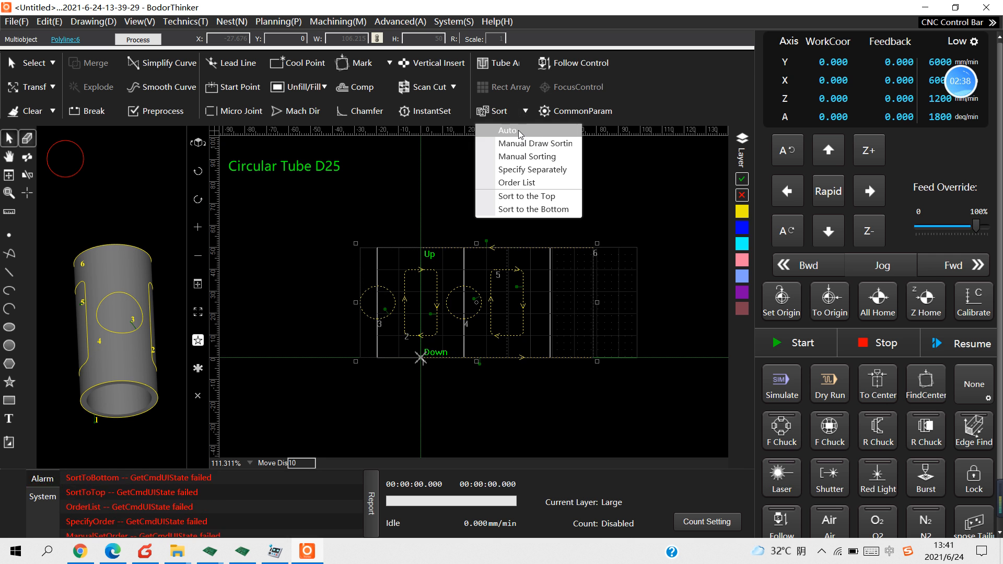
pyautogui.click(507, 130)
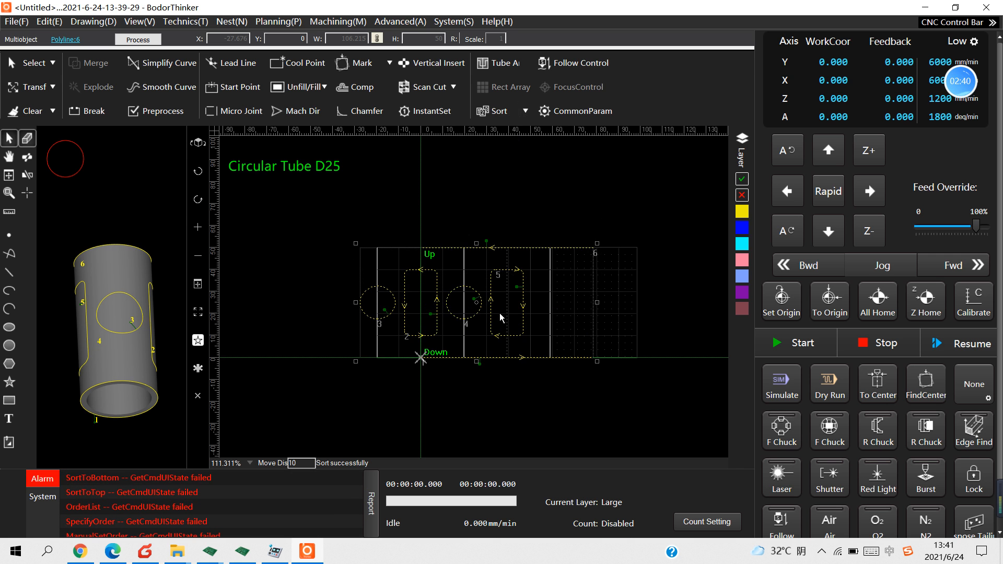
pyautogui.scroll(3)
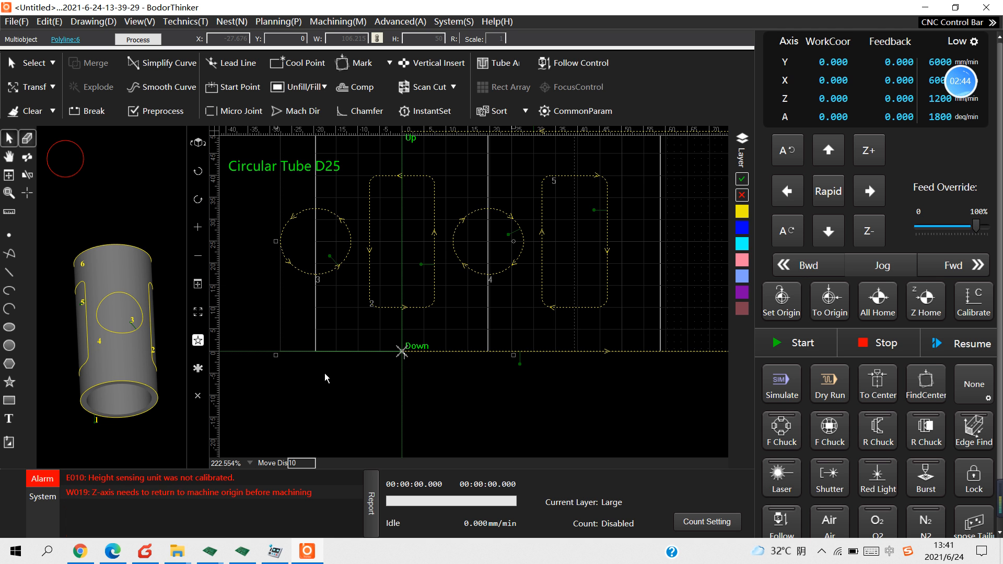
pyautogui.moveTo(439, 302)
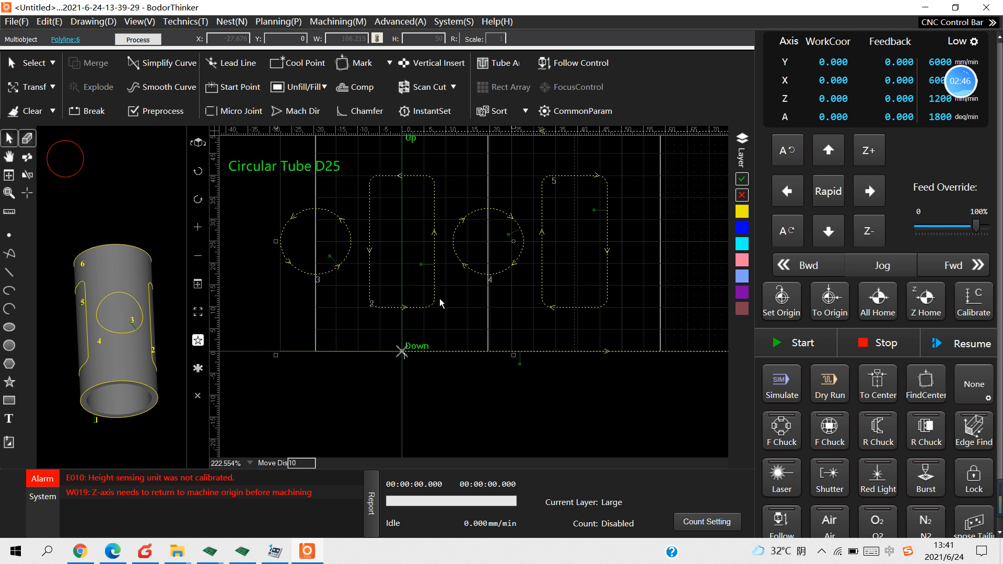
pyautogui.moveTo(356, 227)
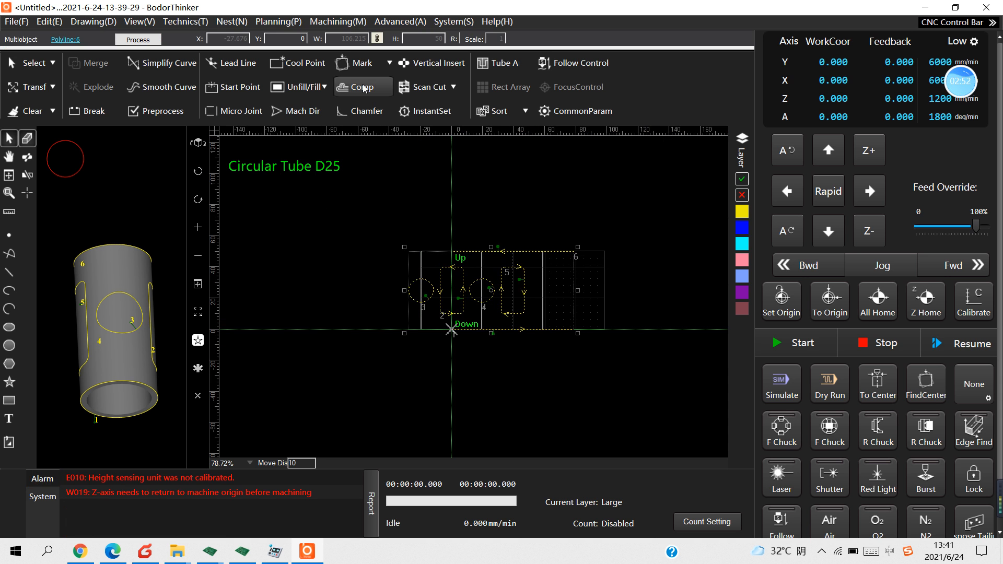
# Apply 0.2 kerf compensation: Unfill shrink, Fill expand, inner and outer width 0.2.
pyautogui.click(361, 88)
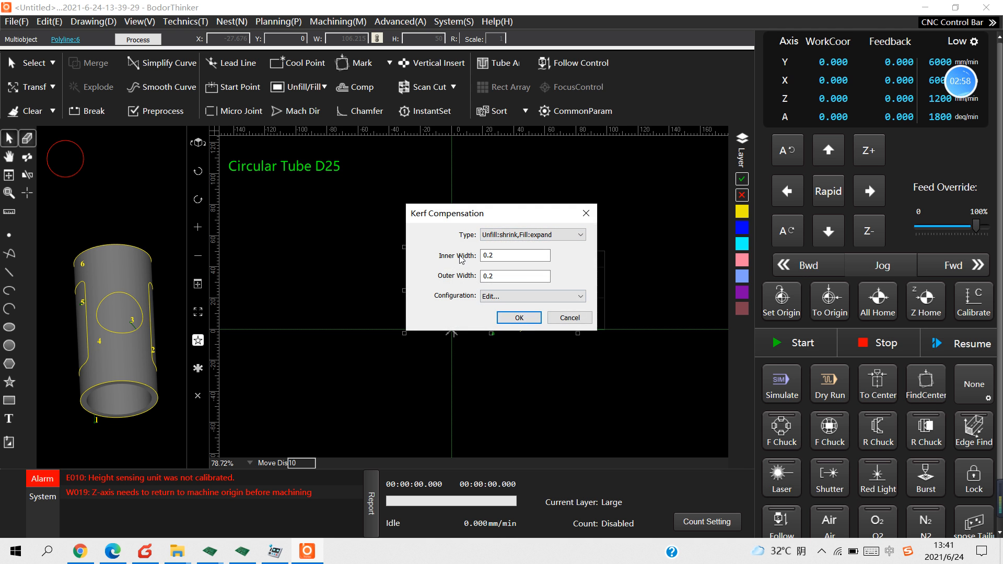
pyautogui.click(518, 318)
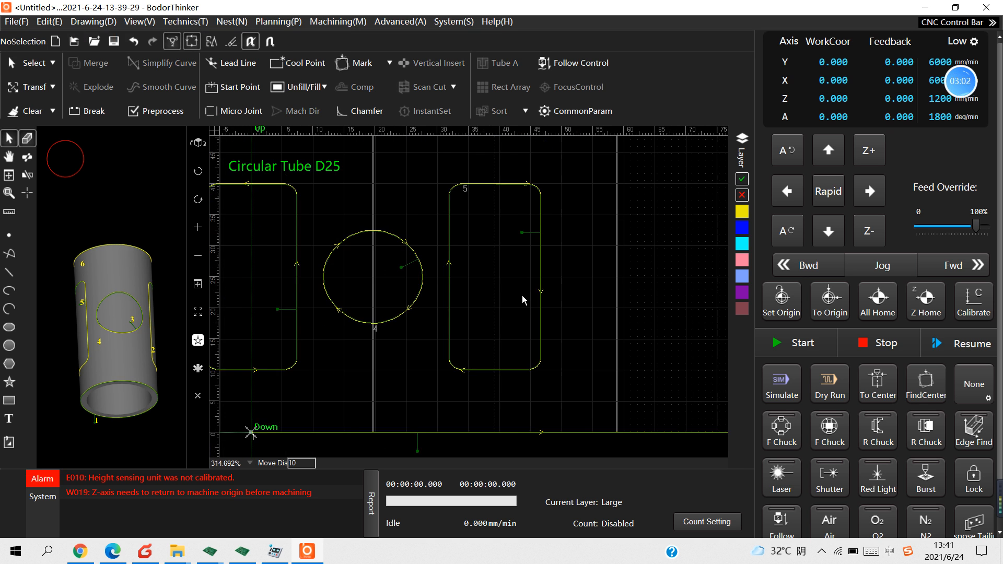
pyautogui.scroll(3)
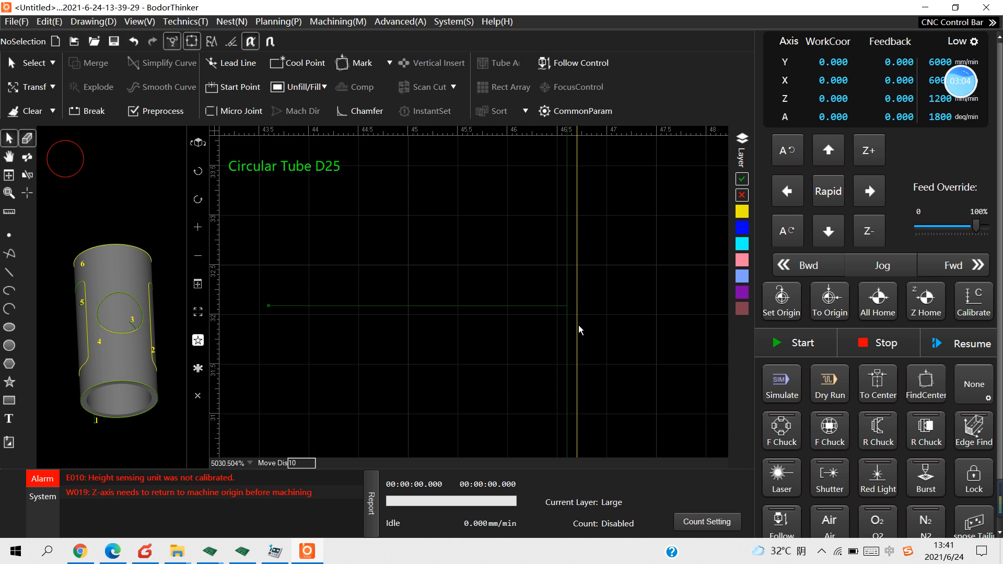
pyautogui.moveTo(581, 317)
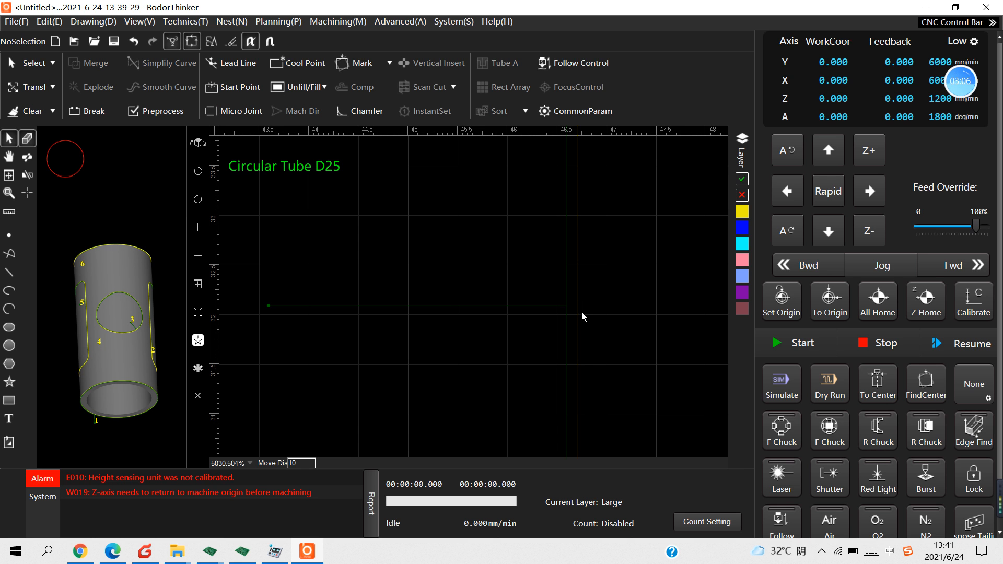
pyautogui.moveTo(560, 285)
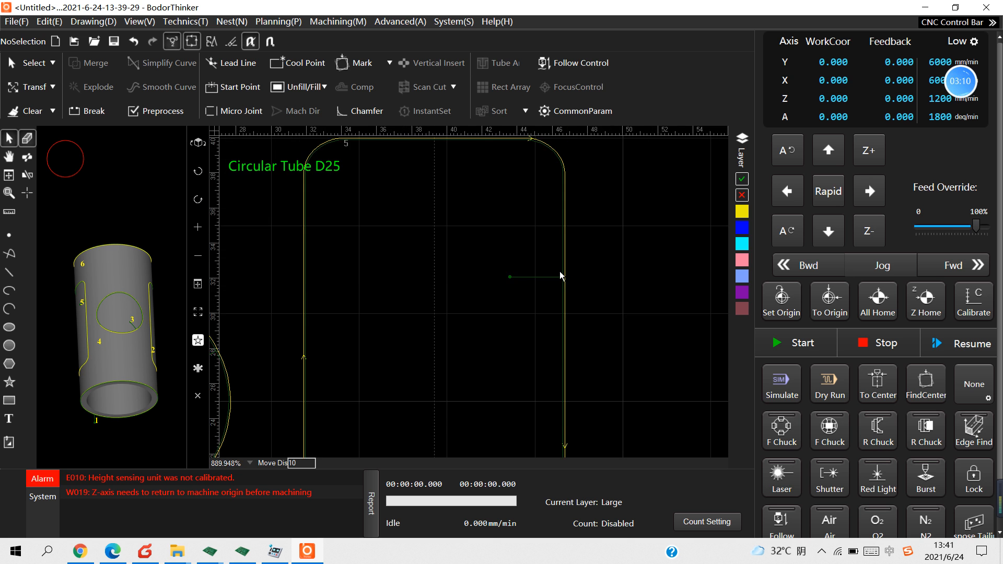
pyautogui.scroll(3)
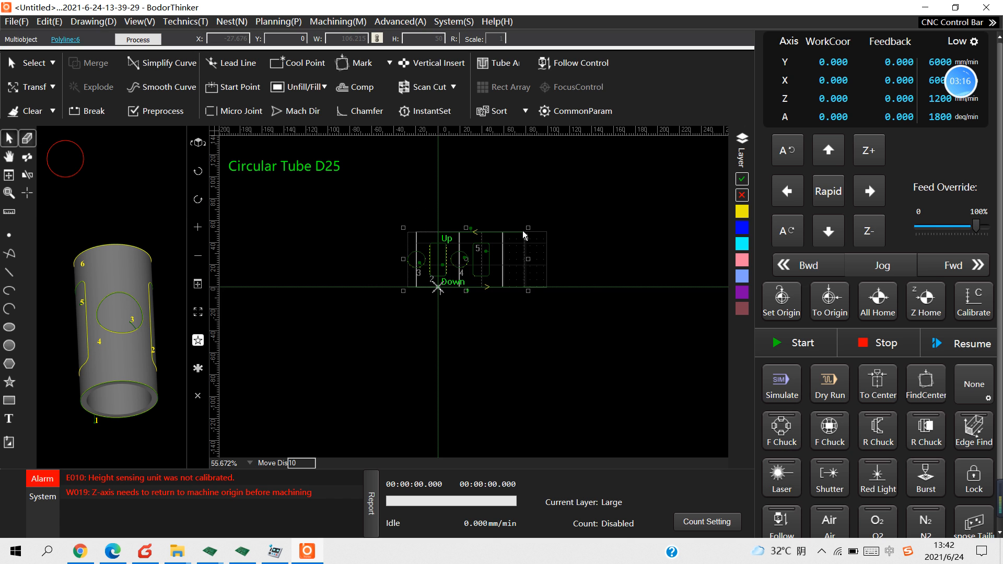
pyautogui.moveTo(741, 148)
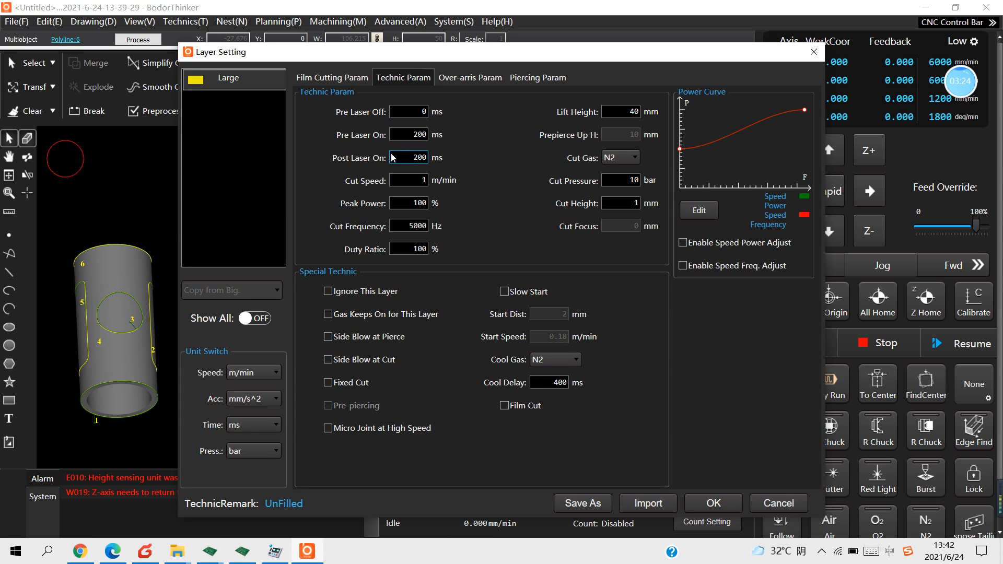
# Confirm Large layer parameters: 1 m/min speed, 100% power, N2 10 bar, 1 mm cut height.
pyautogui.click(408, 179)
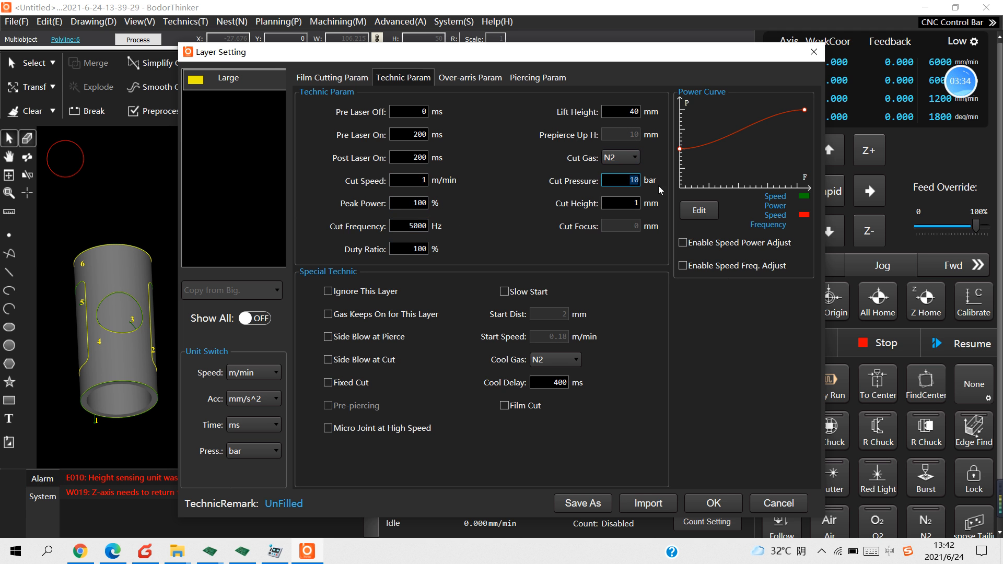
pyautogui.click(619, 202)
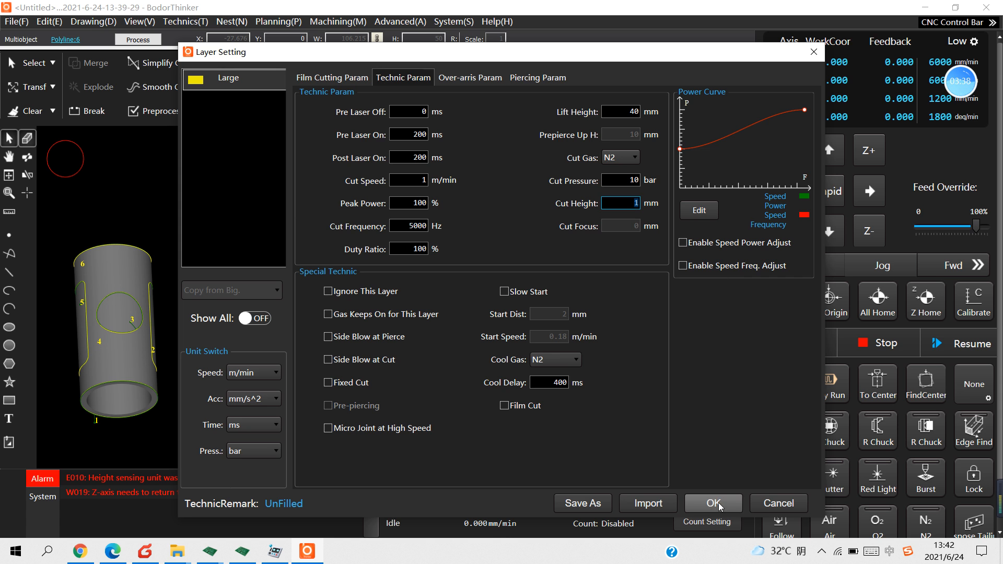
pyautogui.click(712, 503)
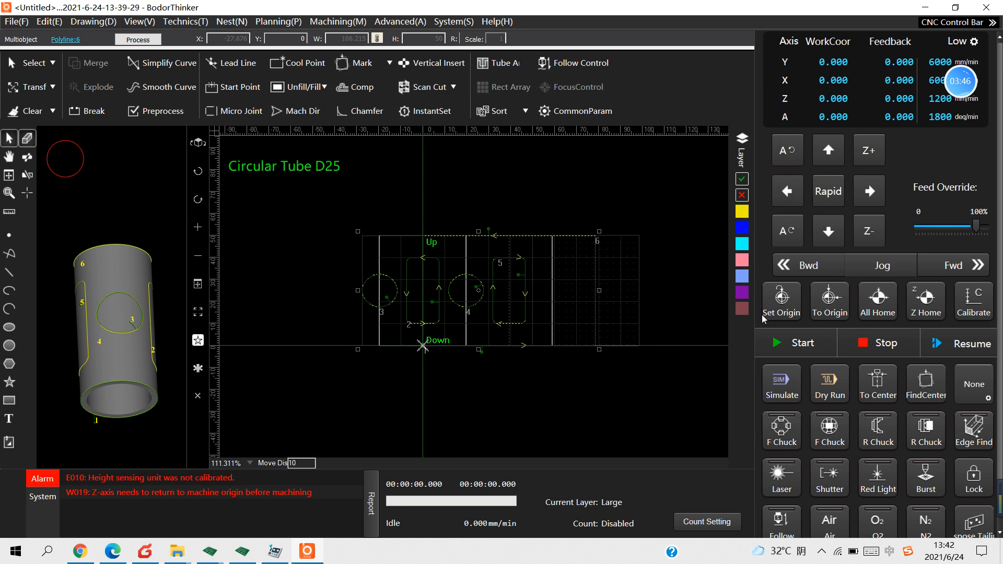
pyautogui.moveTo(747, 337)
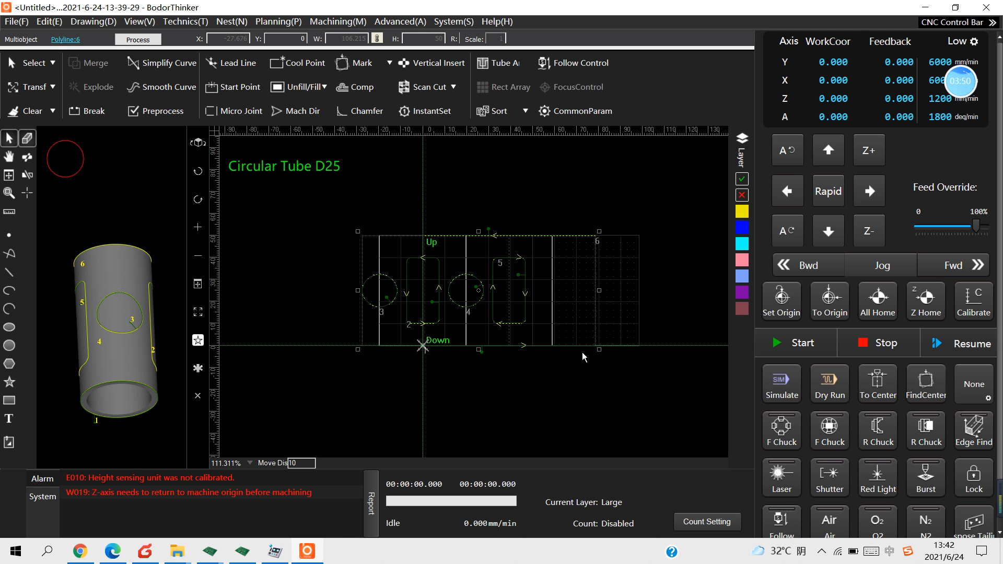
pyautogui.moveTo(781, 384)
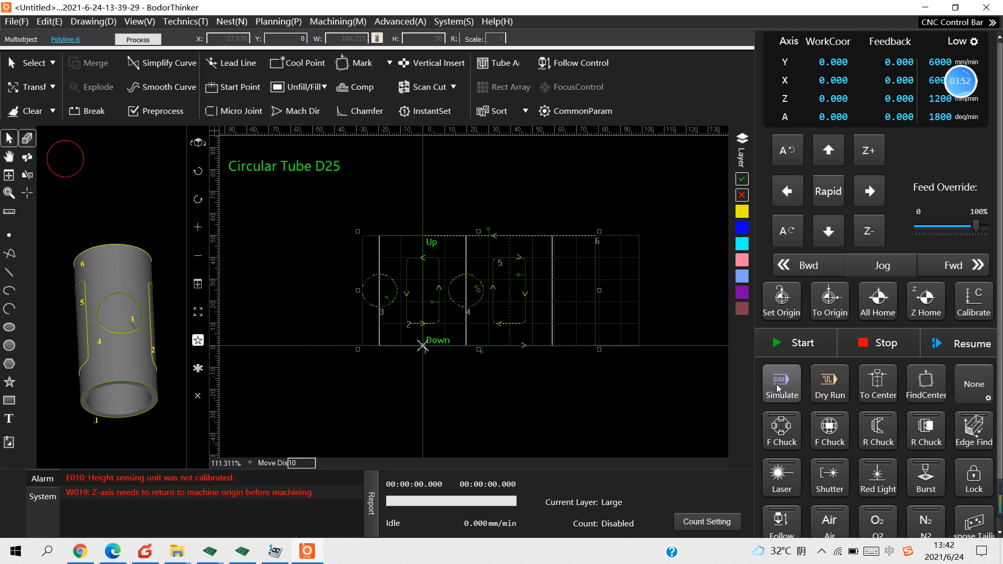
pyautogui.moveTo(777, 397)
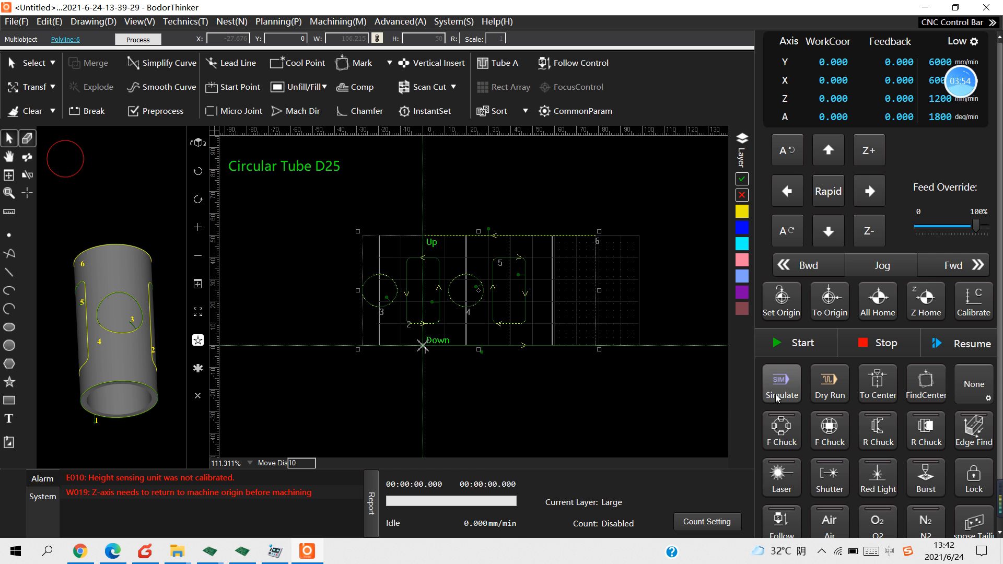